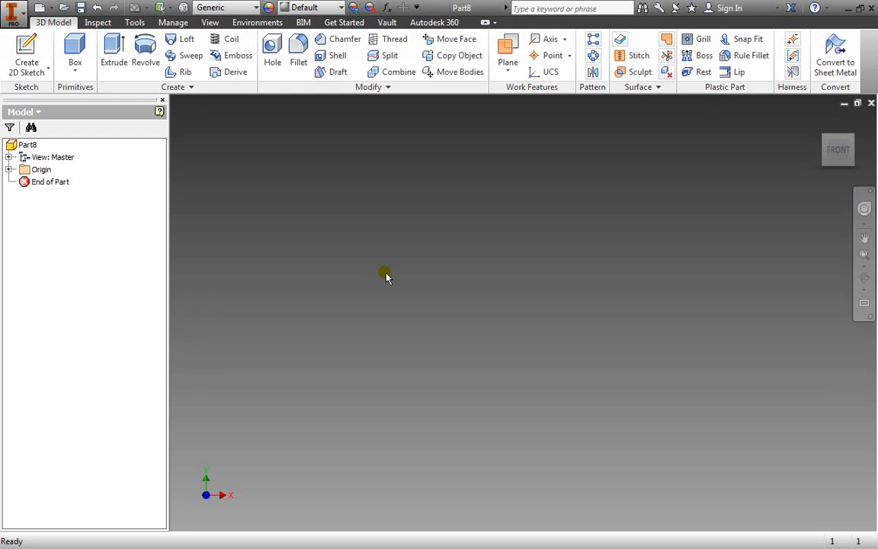
mouse_move(382, 275)
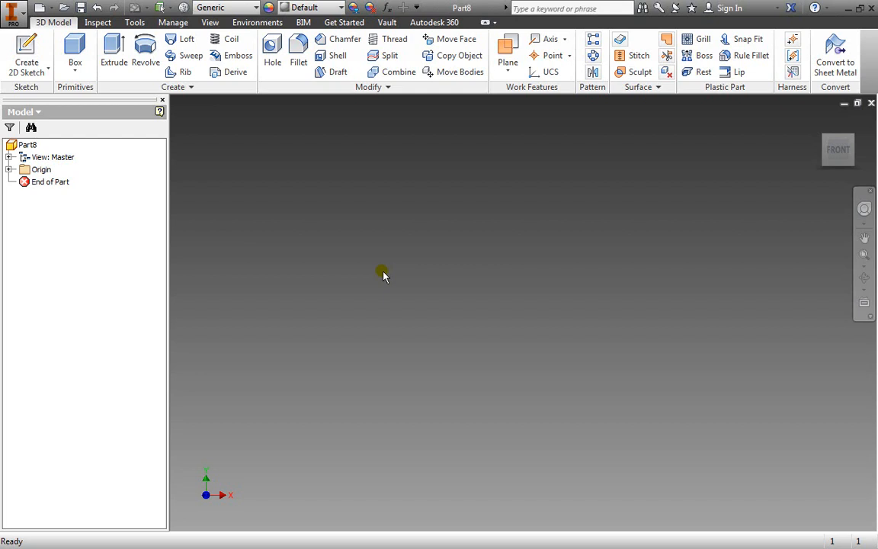
mouse_move(368, 303)
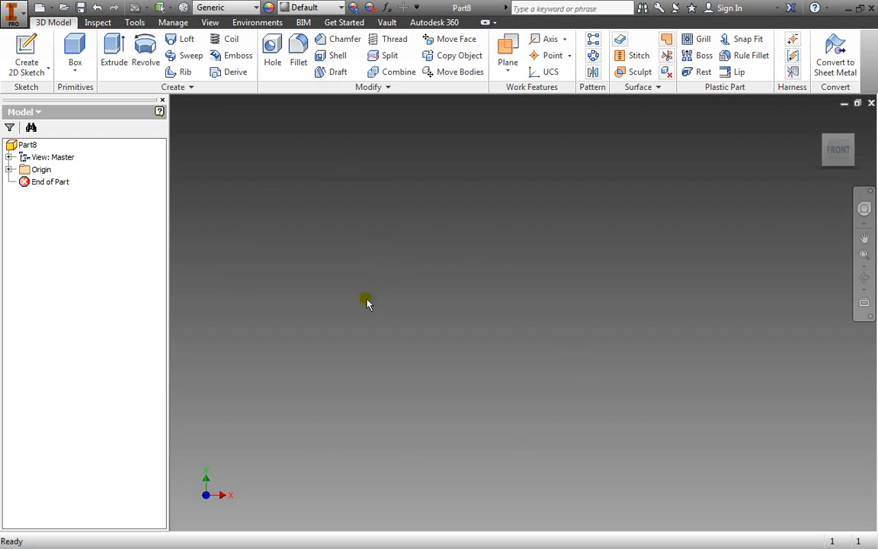
Step: Start a 2D sketch on the new part so the origin planes appear
left_click(19, 53)
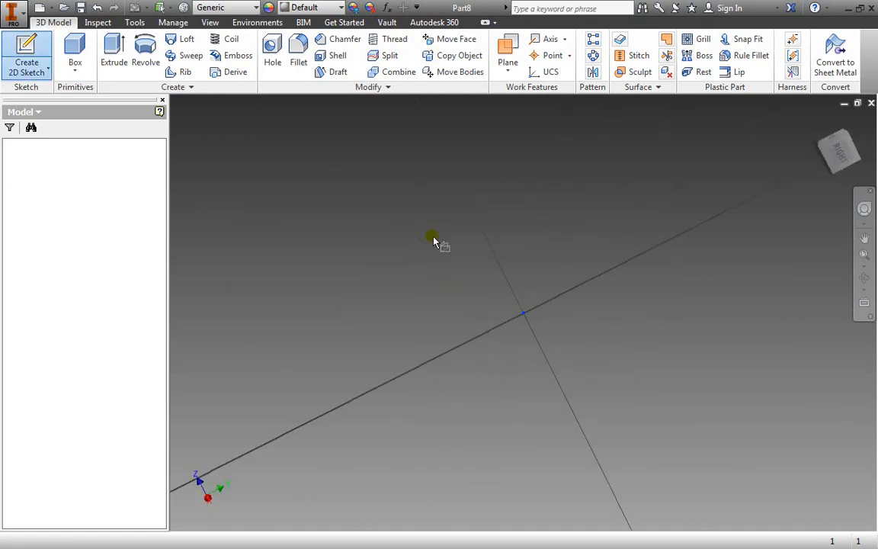
Step: Pick a sketch plane and draw four connected lines, including an upright vertical one
left_click(25, 49)
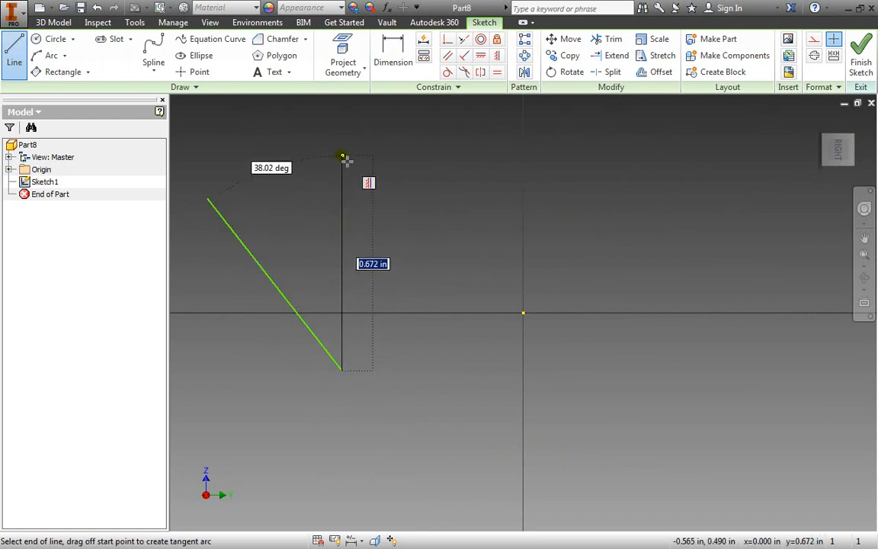
left_click_drag(342, 156, 323, 155)
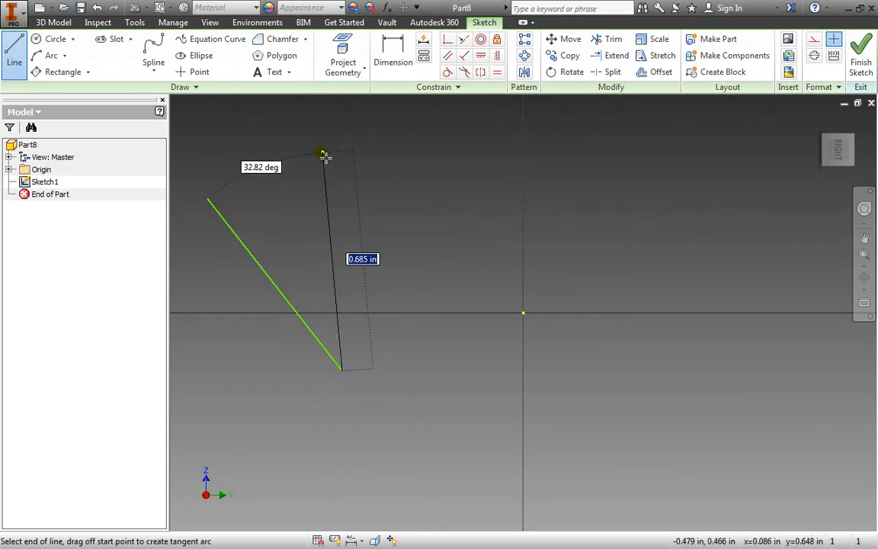
left_click_drag(323, 152, 341, 152)
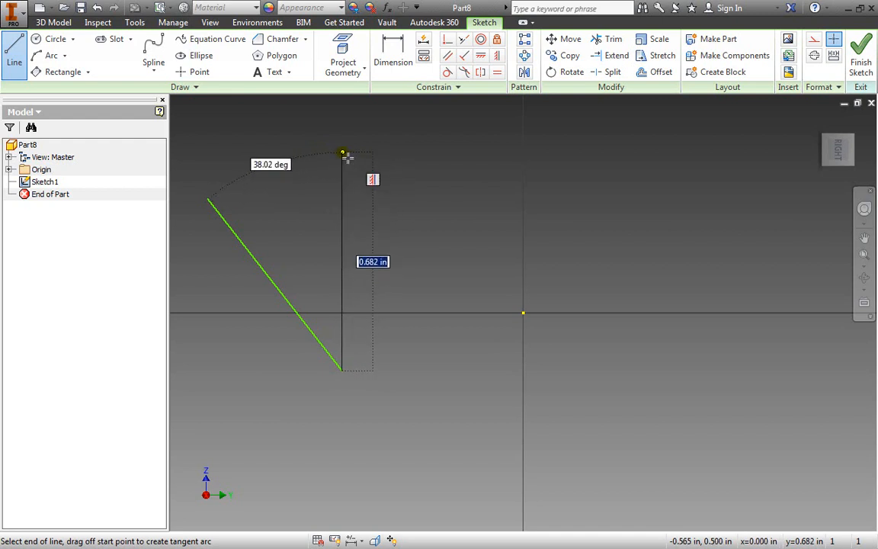
left_click_drag(342, 153, 342, 174)
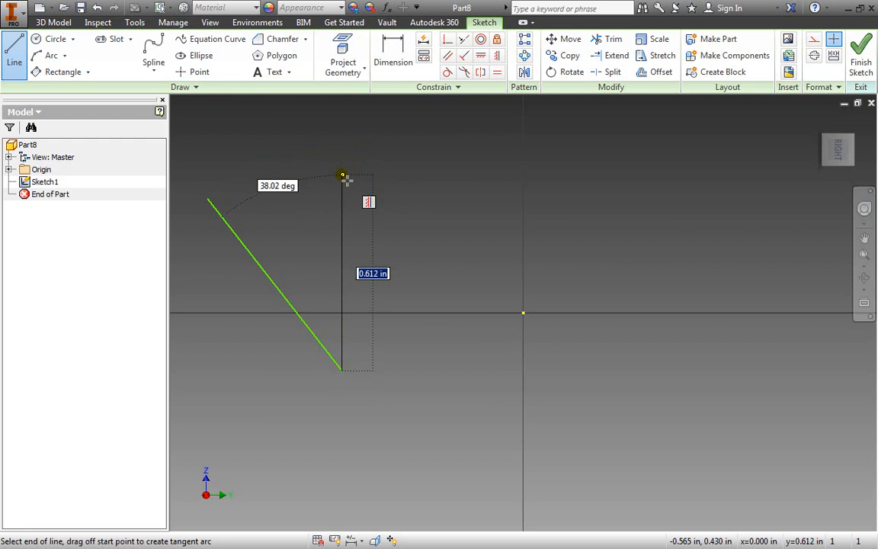
left_click_drag(342, 175, 564, 163)
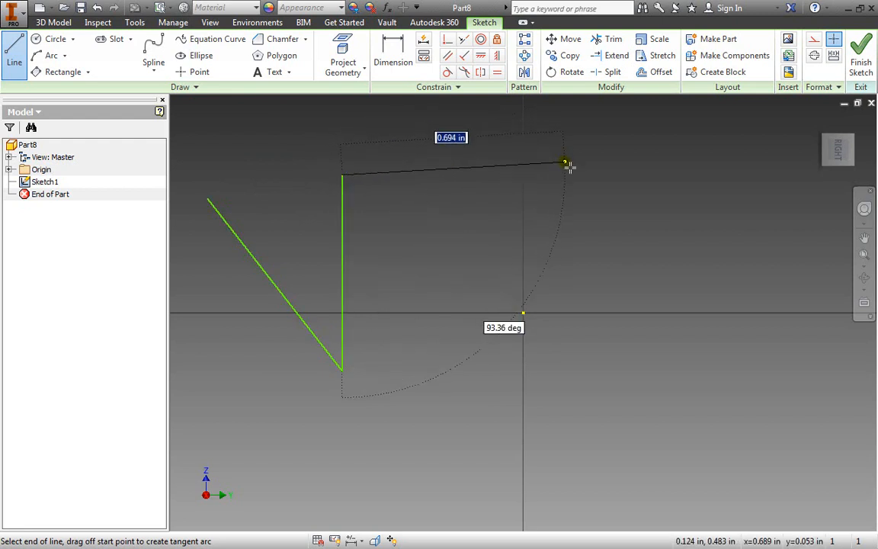
left_click_drag(564, 163, 562, 232)
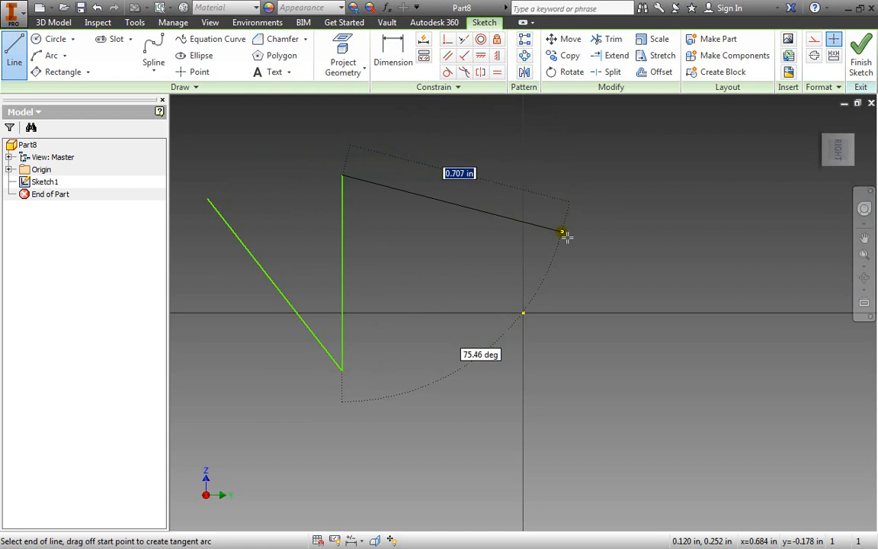
left_click_drag(562, 232, 692, 379)
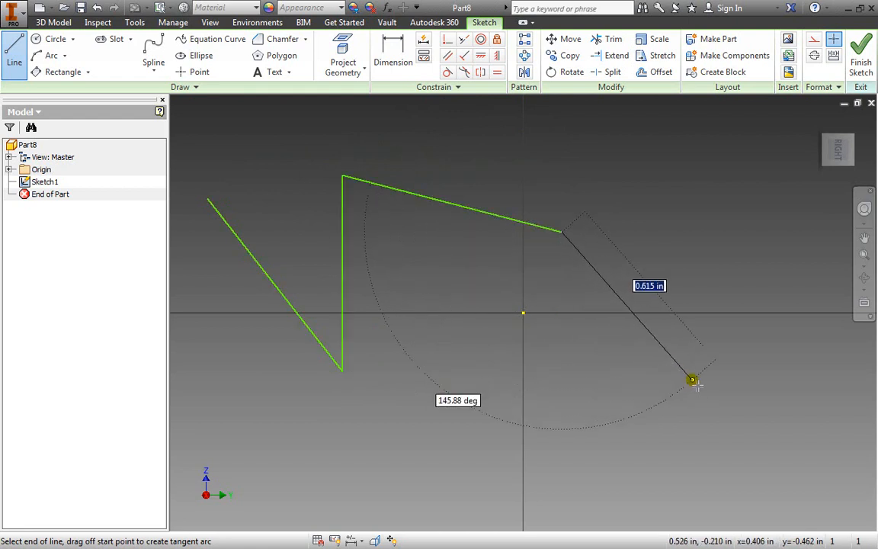
left_click_drag(692, 380, 461, 414)
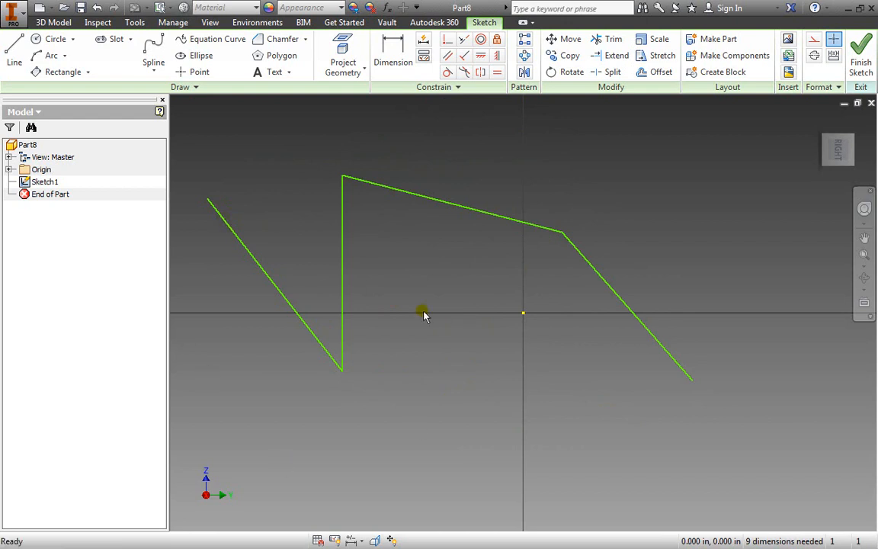
Step: Drag endpoints to form a low left line, an upright, and a rising V
left_click_drag(343, 369, 221, 415)
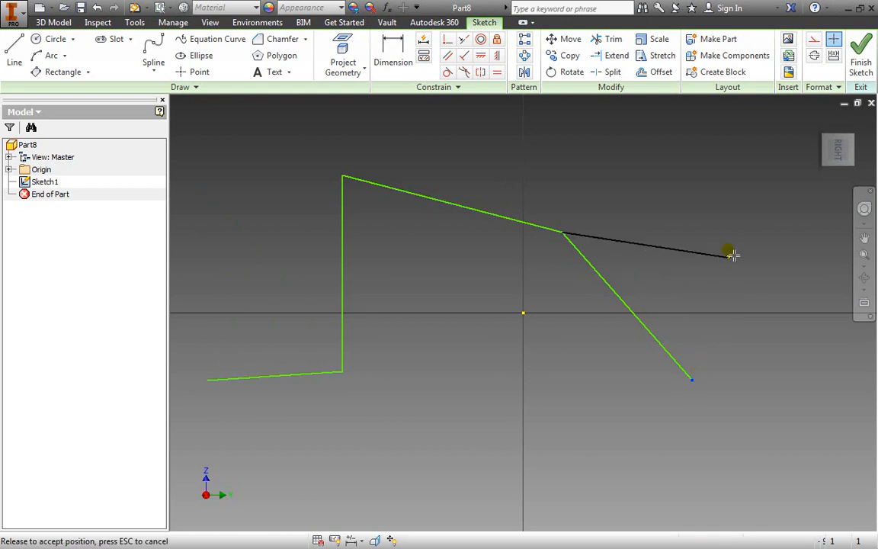
left_click_drag(728, 253, 653, 164)
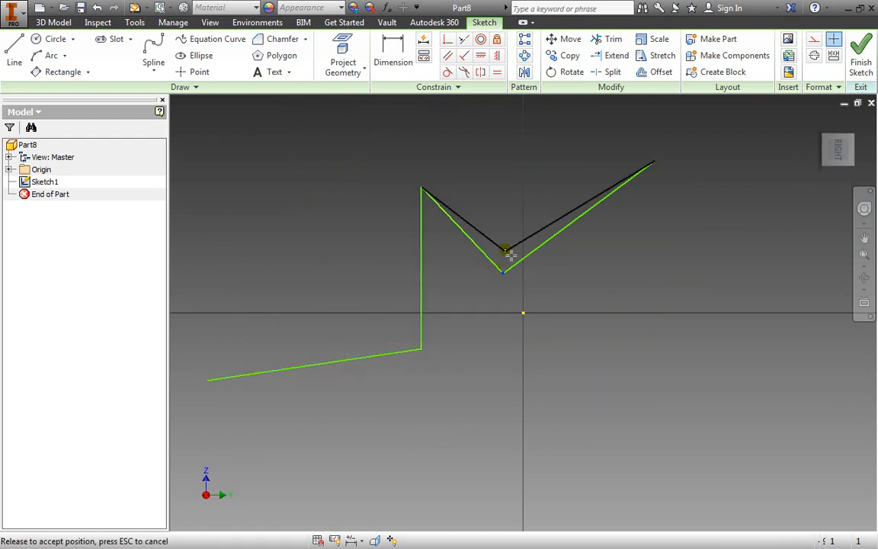
left_click_drag(504, 251, 504, 311)
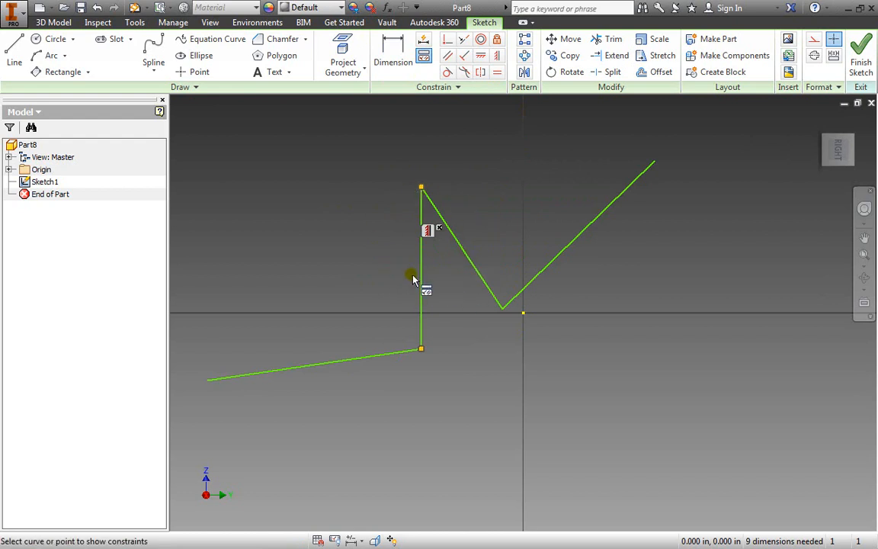
mouse_move(448, 379)
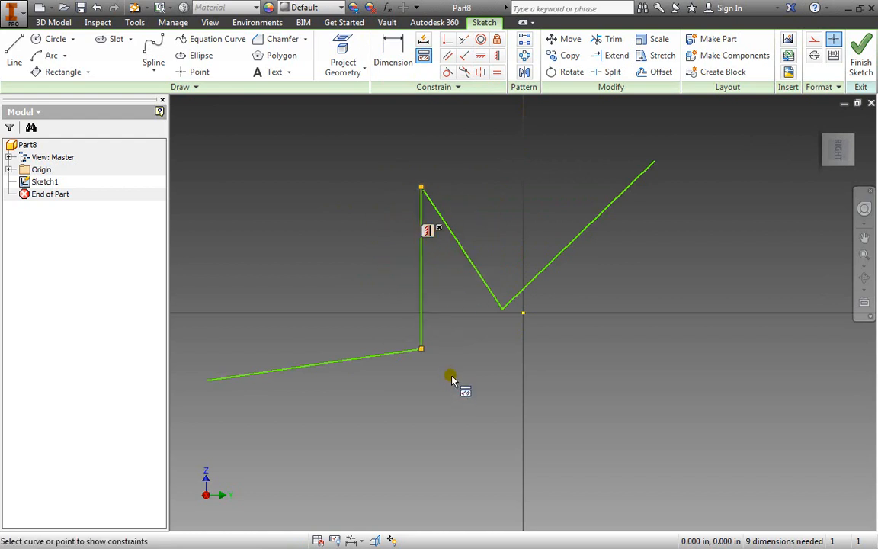
mouse_move(456, 395)
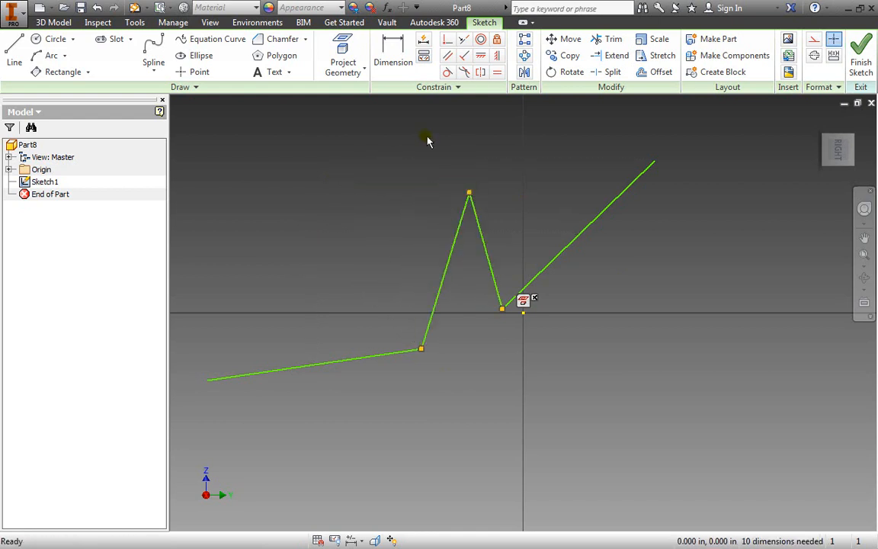
mouse_move(431, 224)
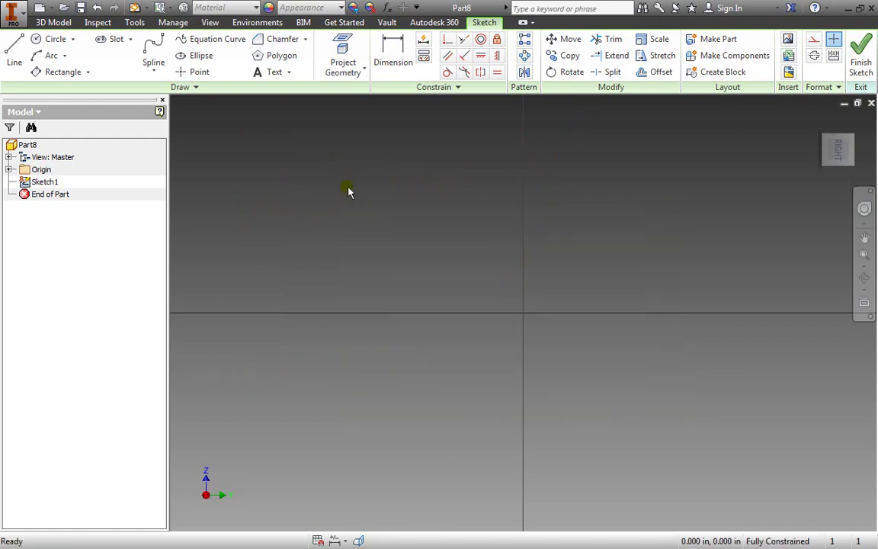
mouse_move(225, 118)
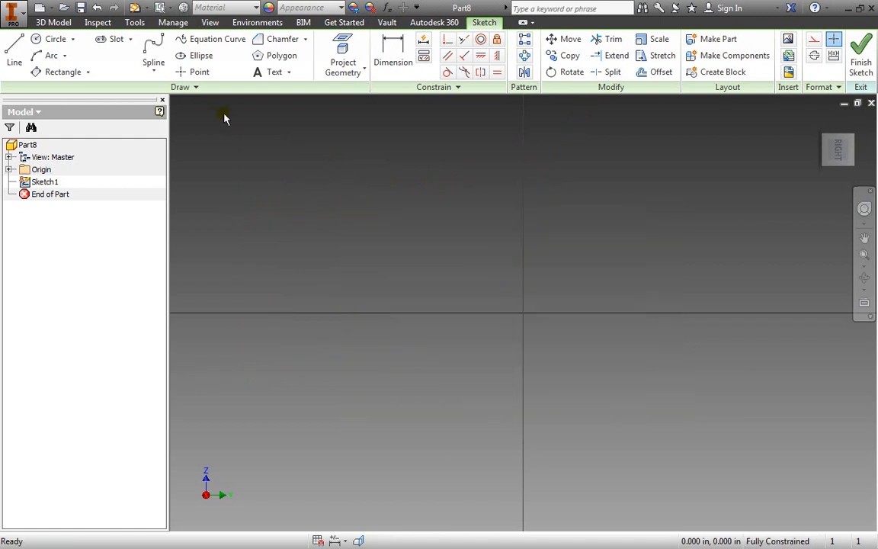
Step: Draw a horizontal line with a vertical line dropping from its right end
left_click(10, 49)
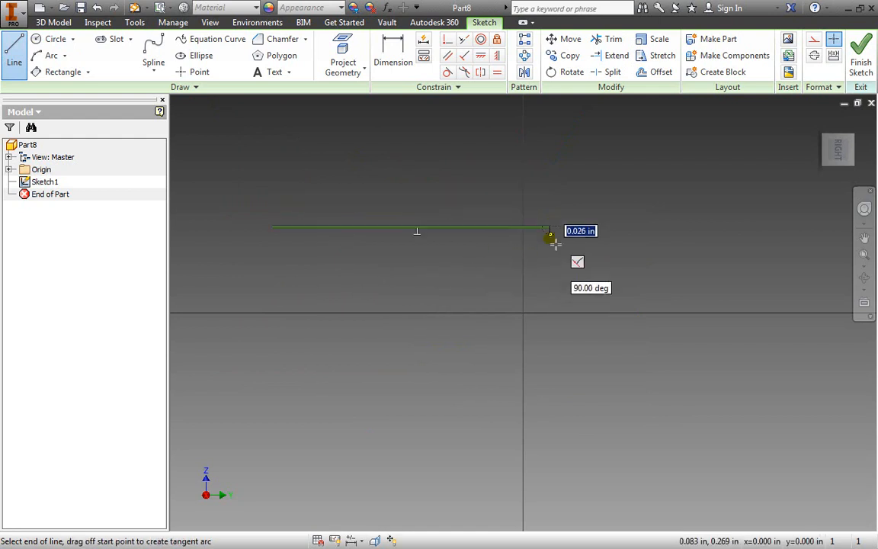
left_click_drag(551, 233, 551, 423)
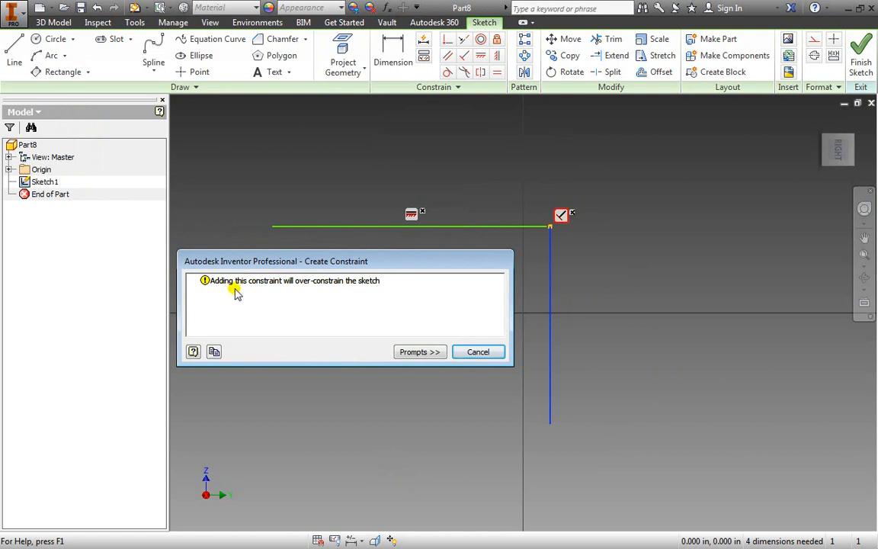
mouse_move(376, 281)
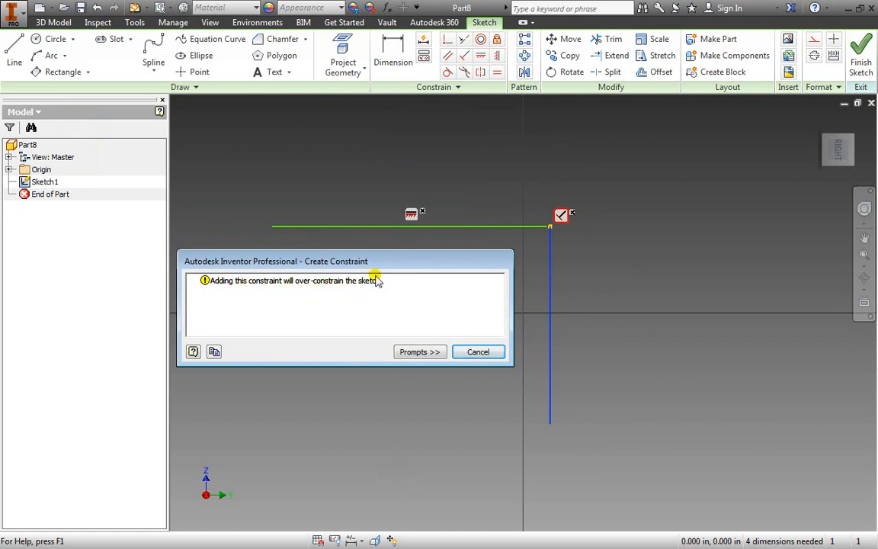
Step: Cancel the over-constraining constraint, keeping the lines perpendicular
left_click(478, 351)
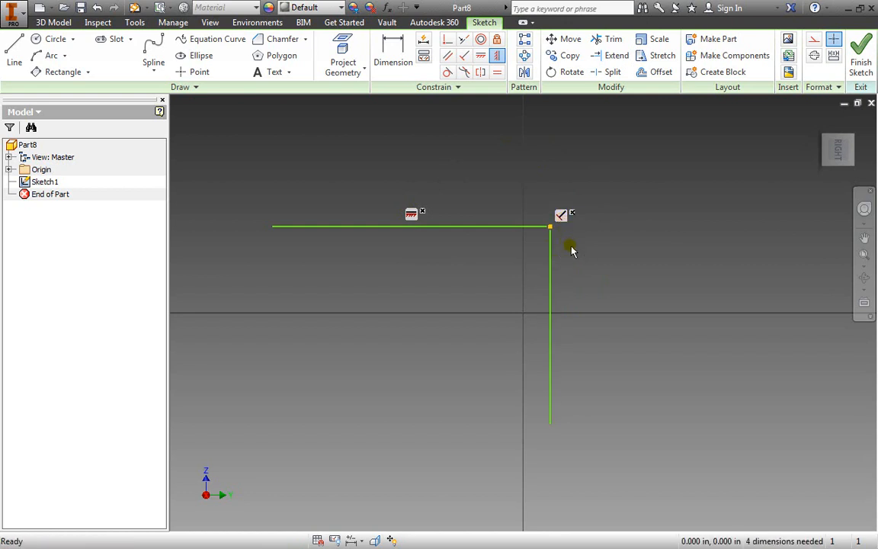
mouse_move(614, 377)
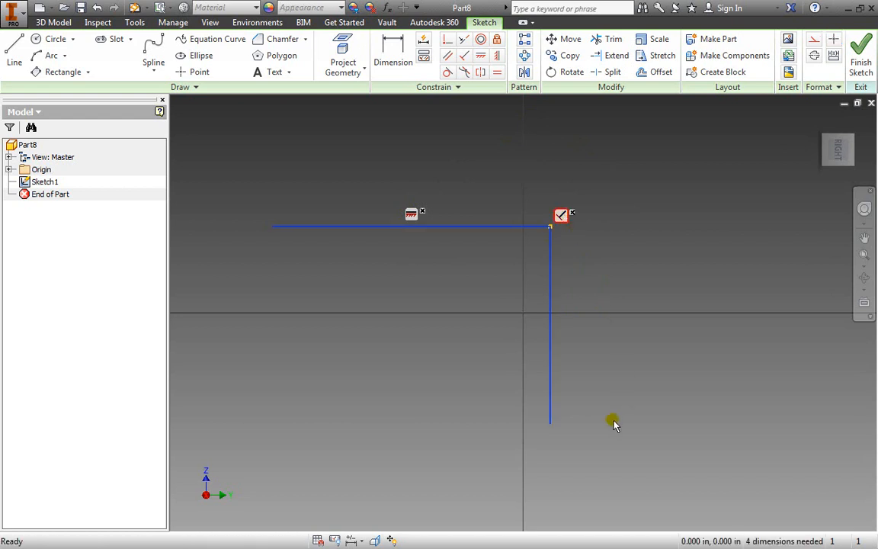
Step: Replace the perpendicular constraint with a Vertical constraint on the dropped line
left_click(494, 56)
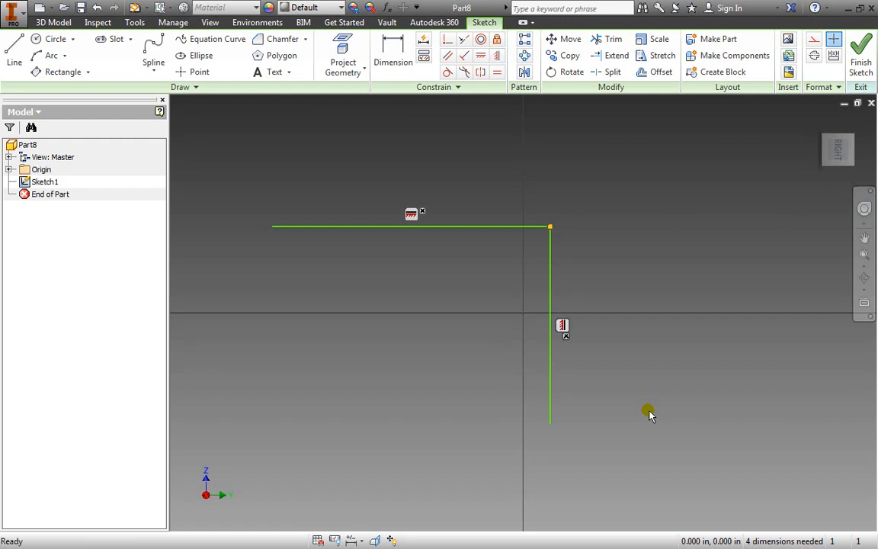
mouse_move(561, 340)
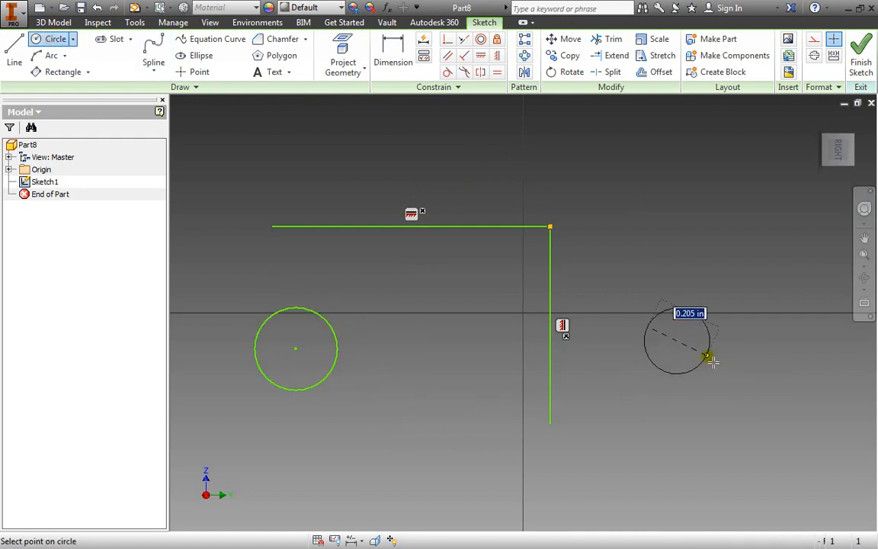
Step: Place circles right and left of the vertical line, enlarging the left one
left_click(712, 360)
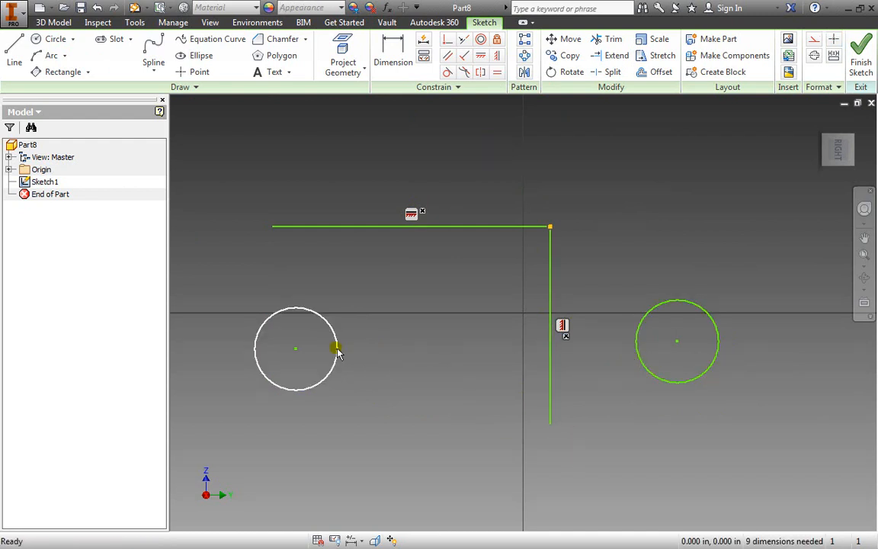
left_click_drag(339, 352, 359, 360)
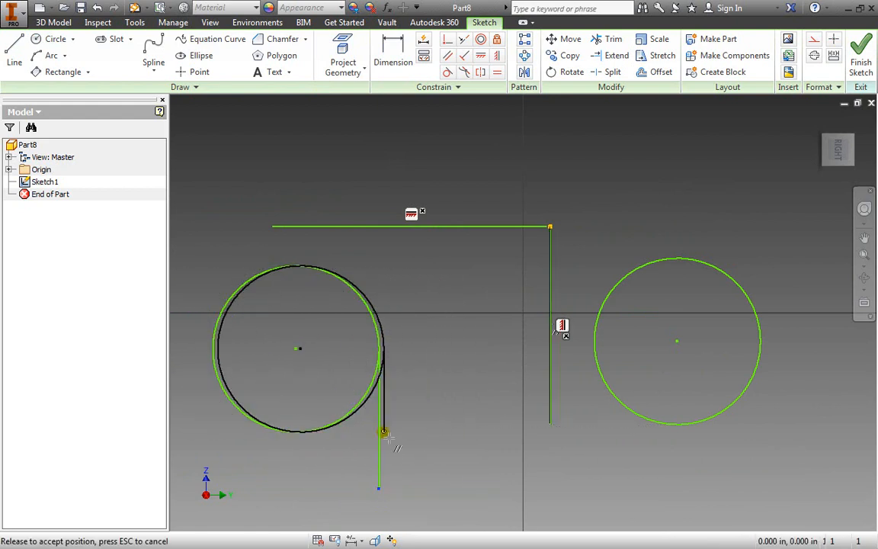
Step: Drag the new line to test its tangency to the left circle
left_click_drag(385, 433, 517, 486)
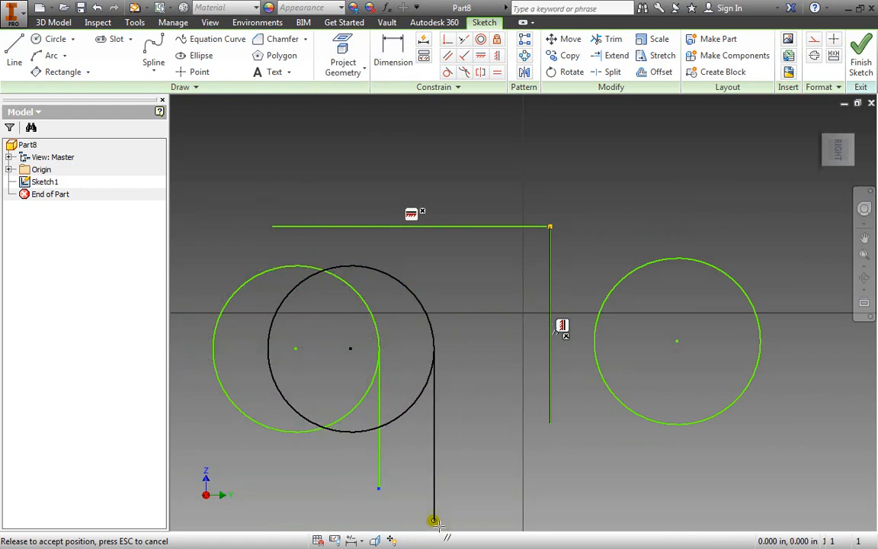
left_click_drag(434, 523, 419, 476)
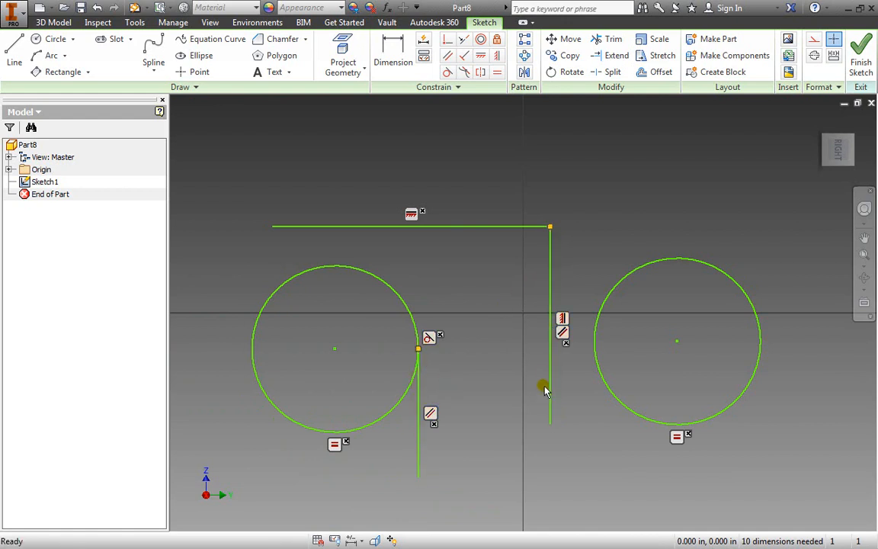
mouse_move(561, 382)
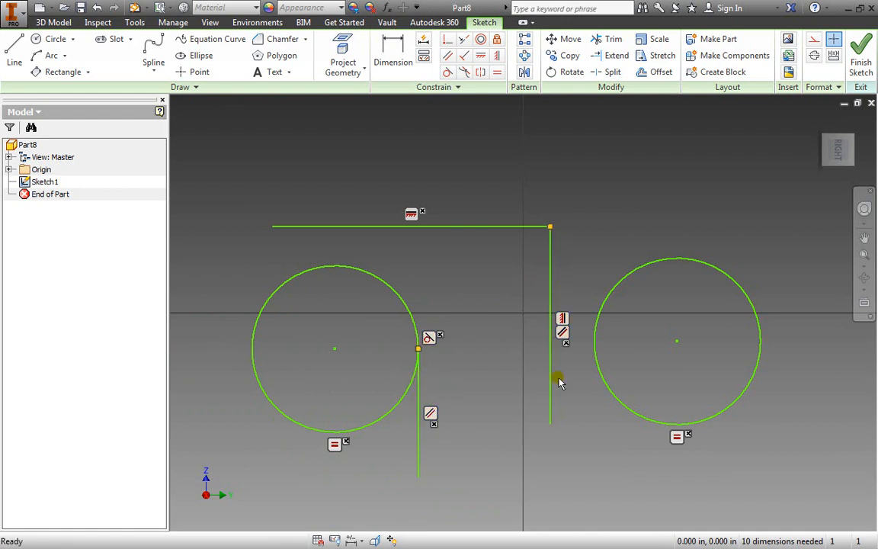